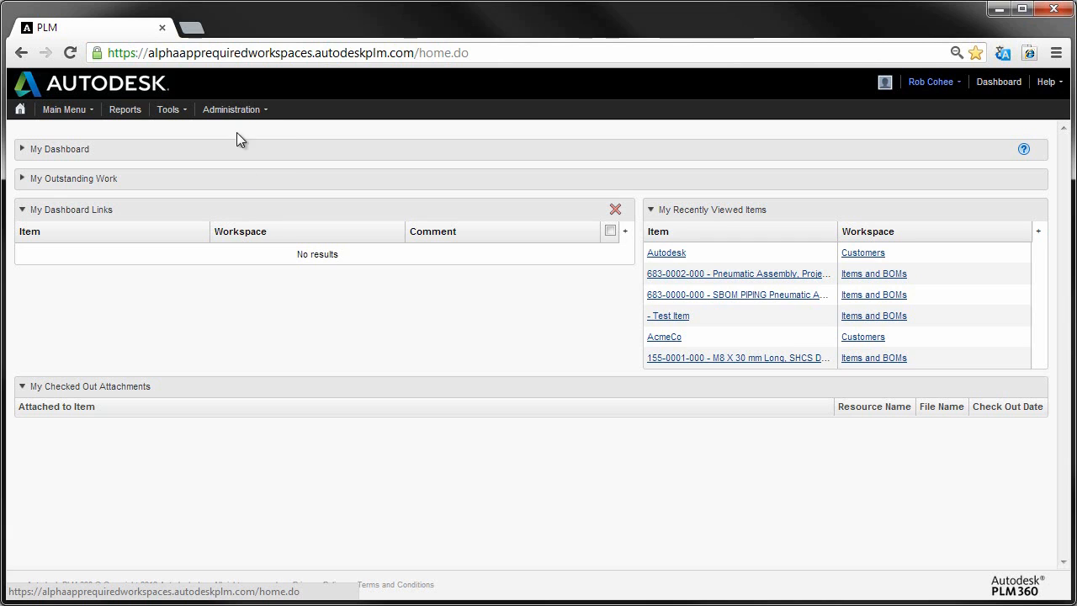
# - Go to Administration > Setup and head into the App Store section
pyautogui.click(216, 154)
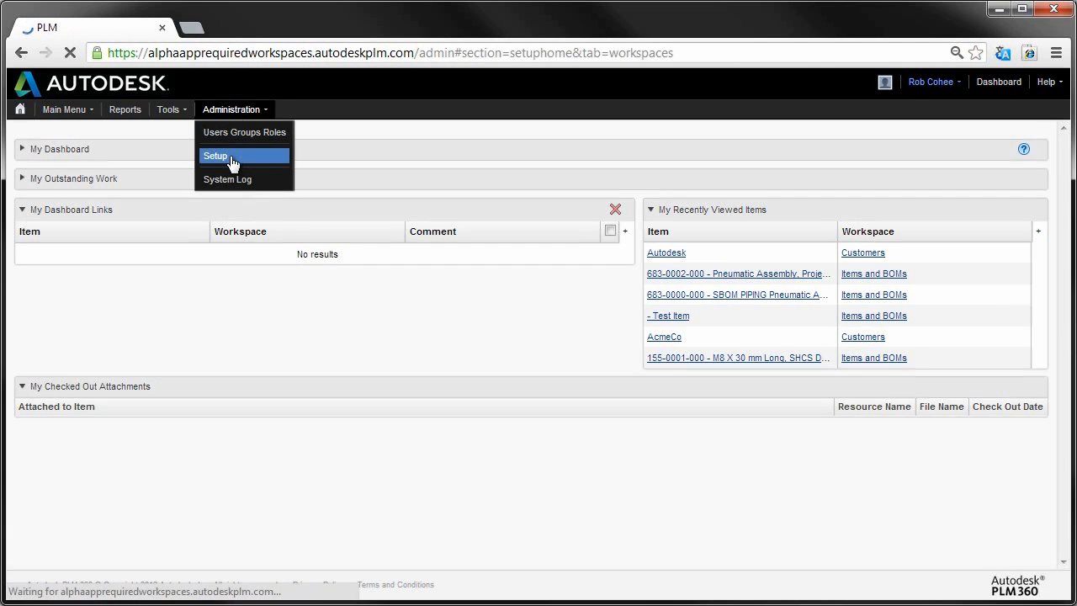
pyautogui.click(216, 155)
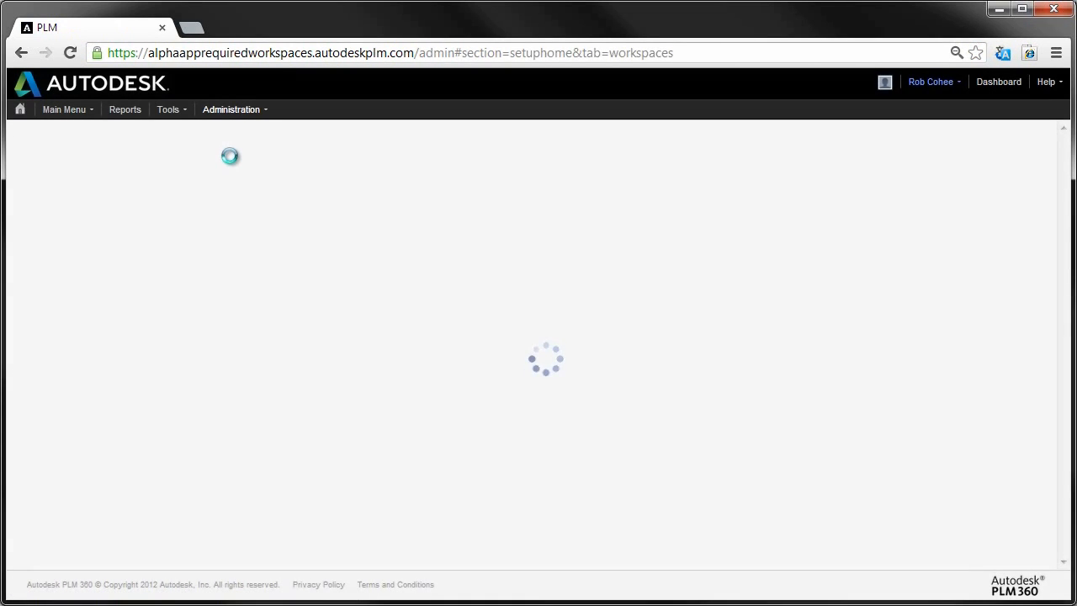
pyautogui.click(246, 171)
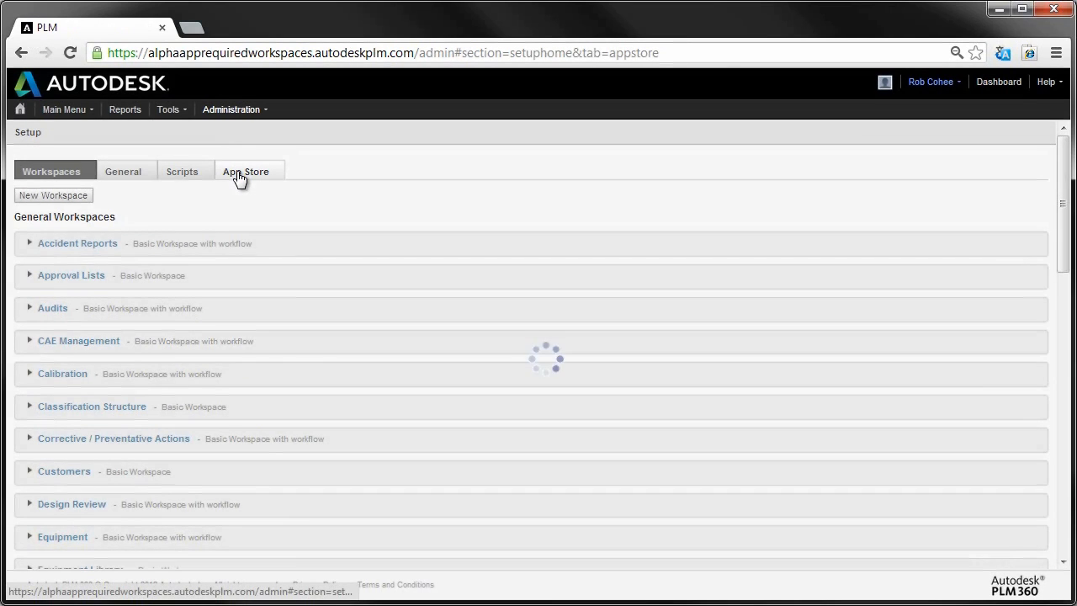
# - Browse down through the full catalogue of installable apps in the App Store
pyautogui.click(246, 171)
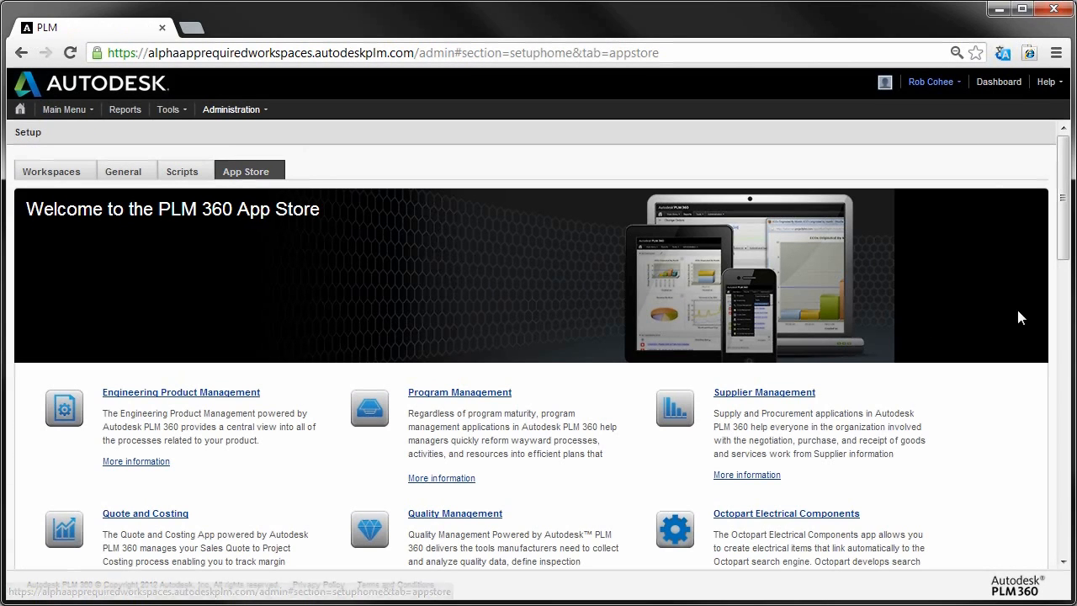
pyautogui.scroll(-3)
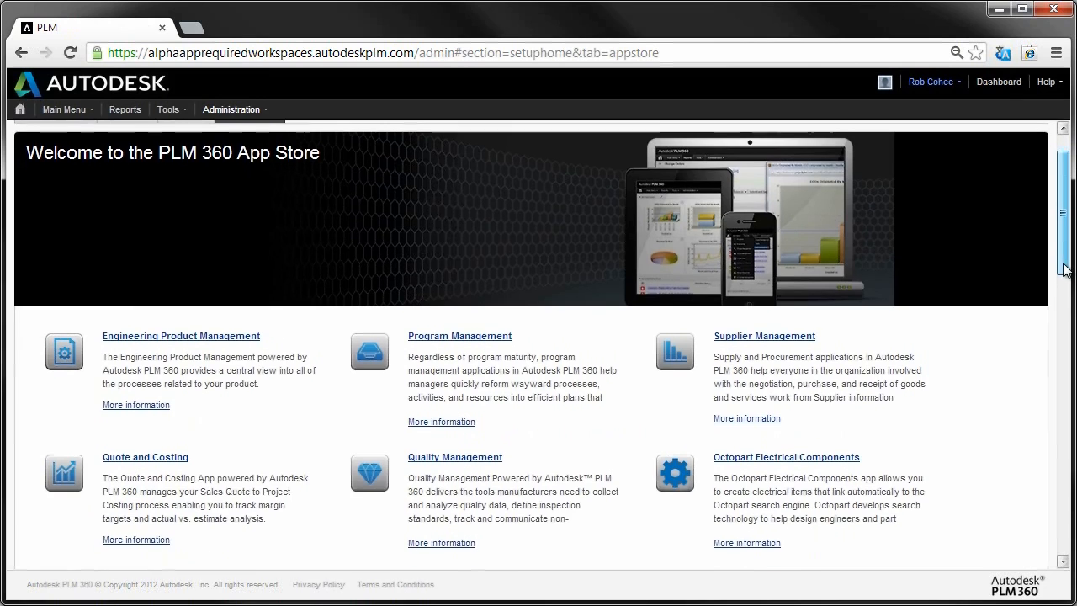
pyautogui.scroll(-3)
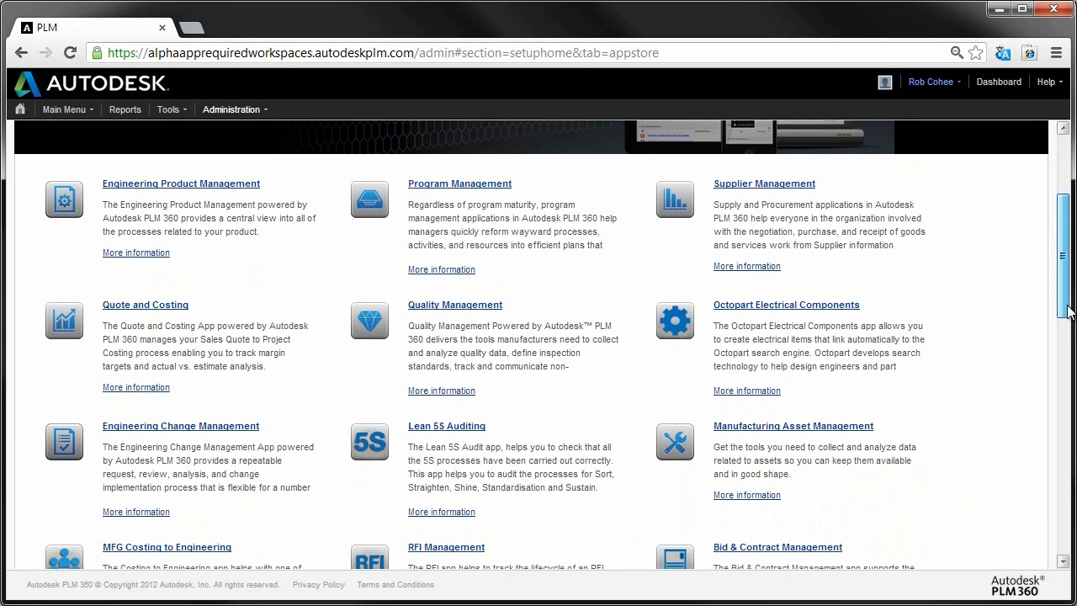
pyautogui.scroll(-3)
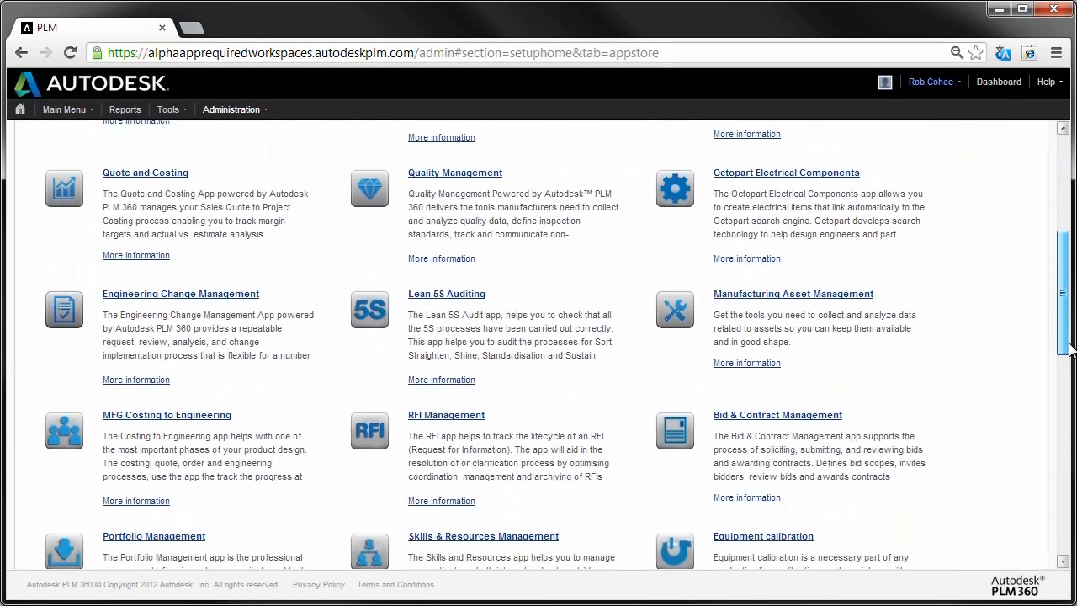
pyautogui.scroll(-3)
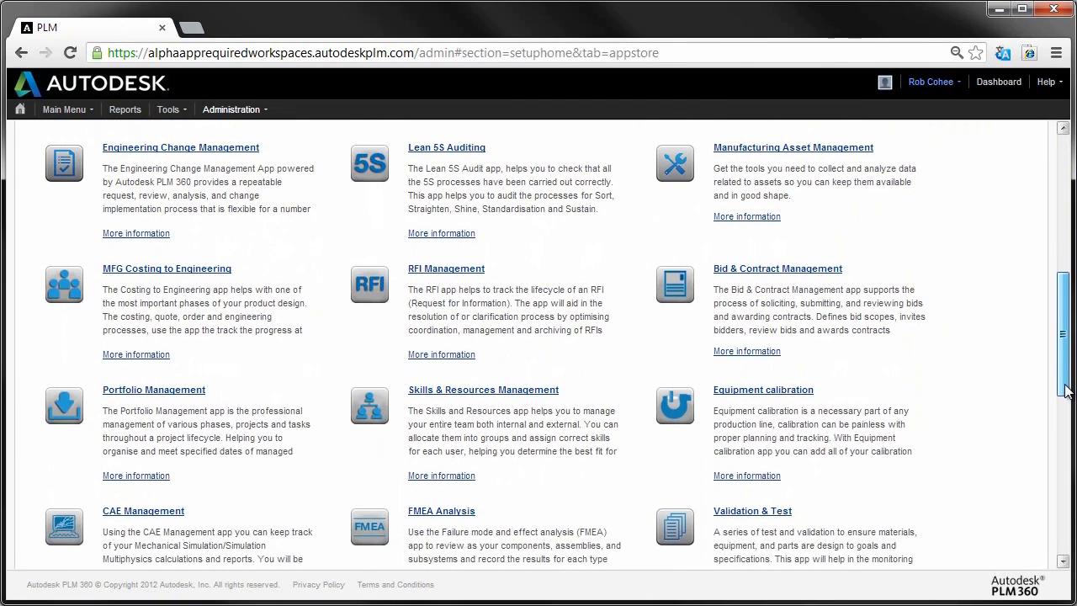
pyautogui.scroll(-3)
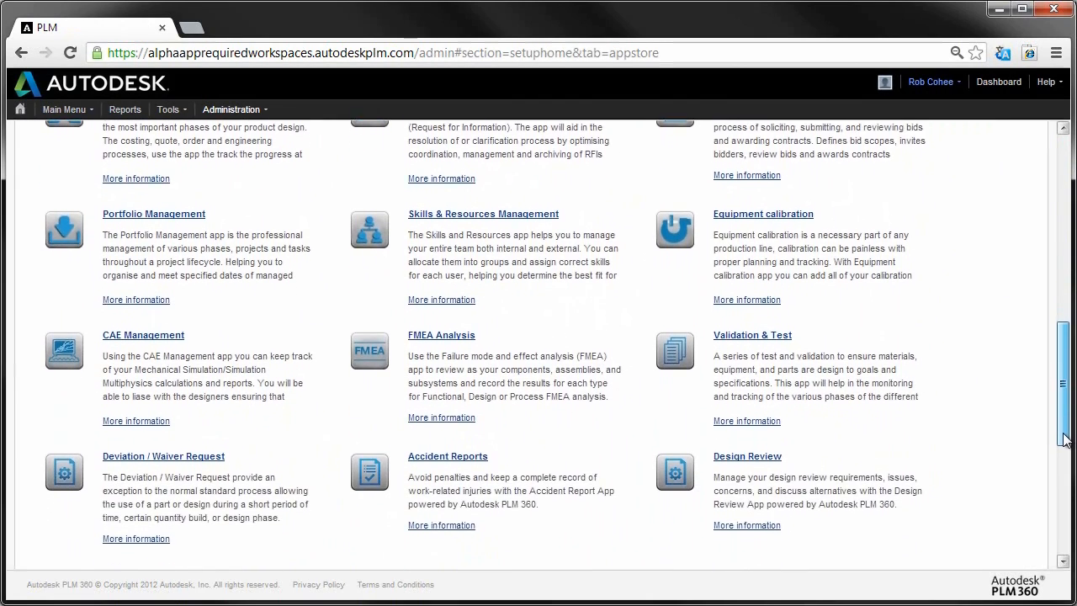
pyautogui.scroll(-3)
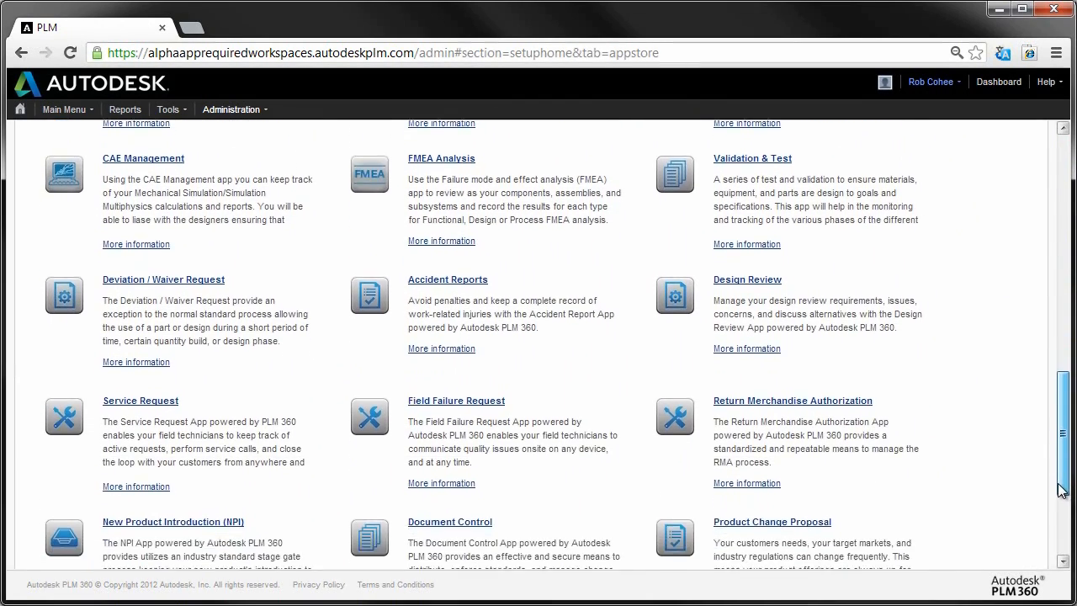
pyautogui.scroll(-3)
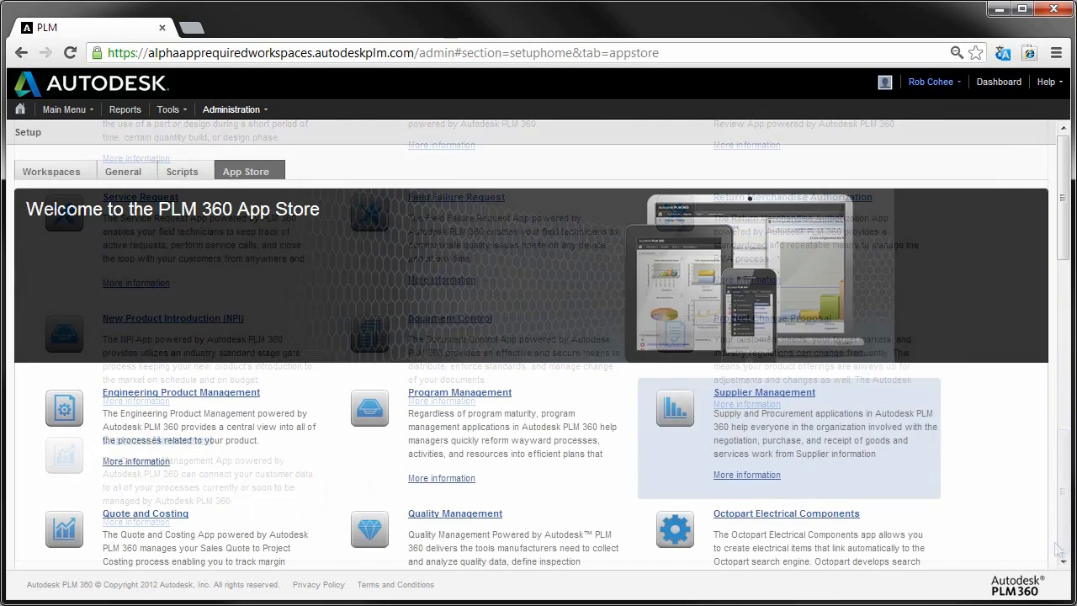
# - View the Octopart Electrical Components app's description and screenshots page
pyautogui.click(784, 511)
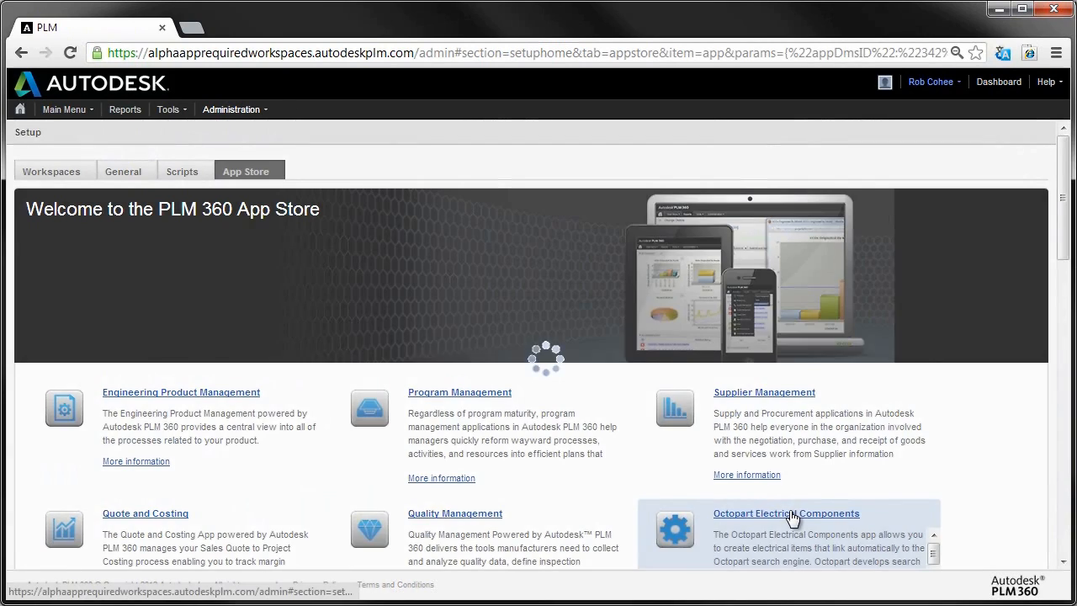
pyautogui.click(785, 513)
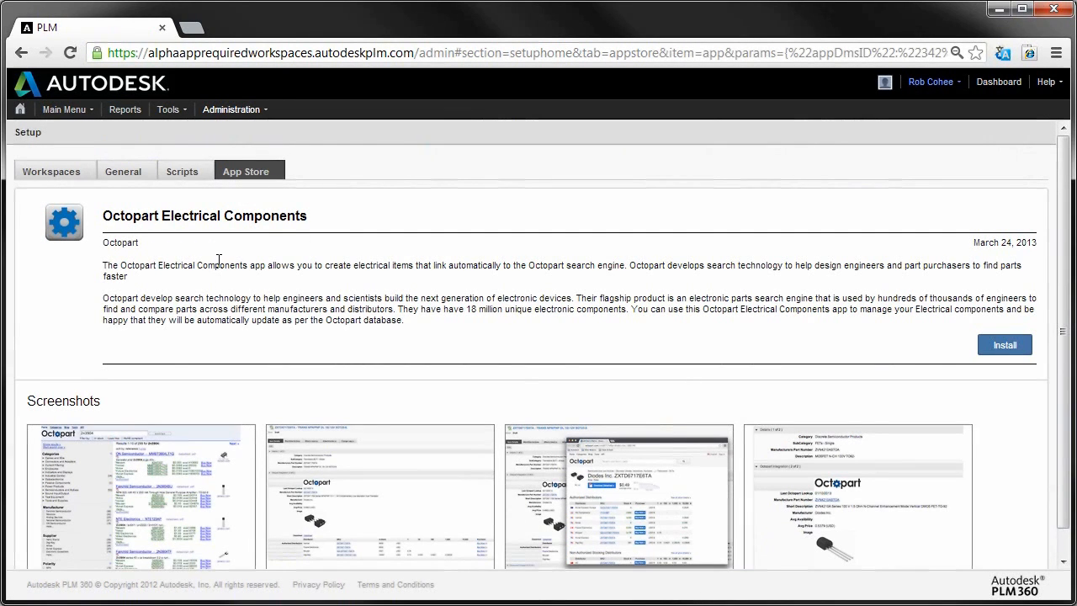
pyautogui.moveTo(151, 473)
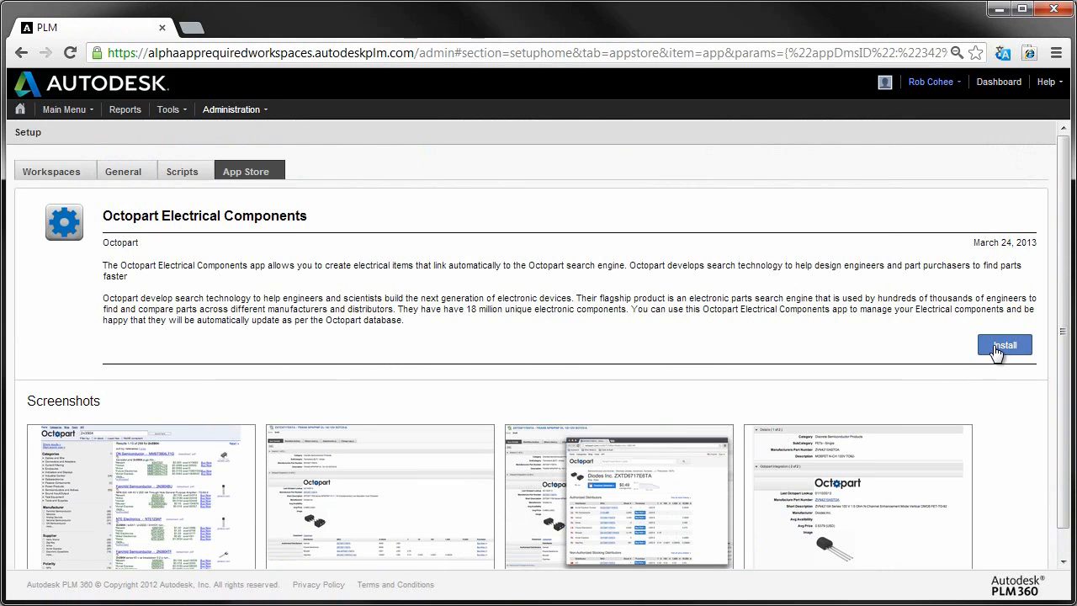
# - Confirm installation of the Octopart app from its Installation Summary dialog
pyautogui.click(1005, 345)
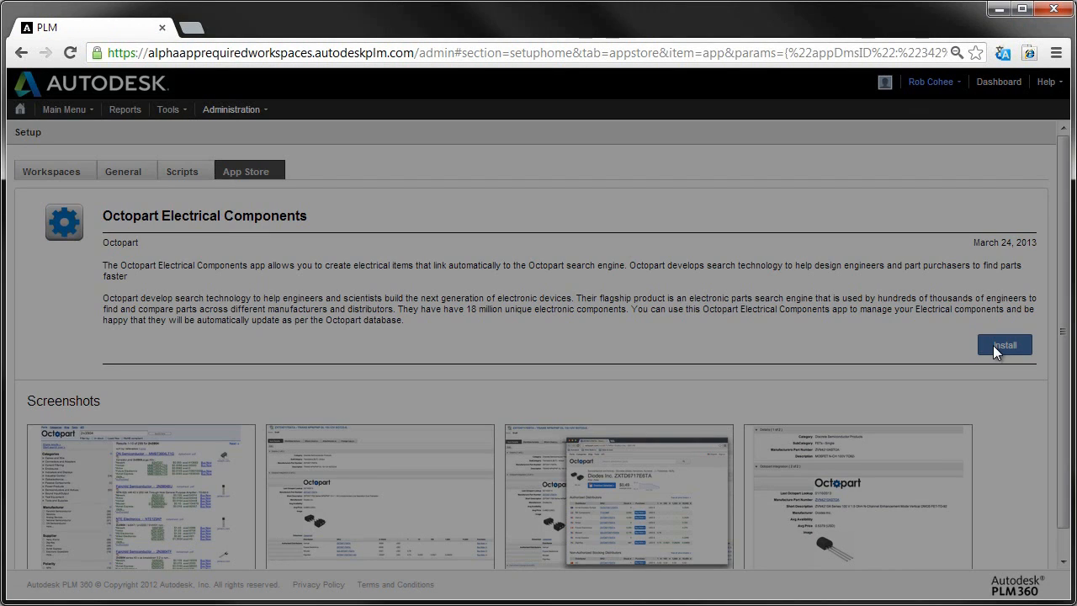
pyautogui.click(1003, 345)
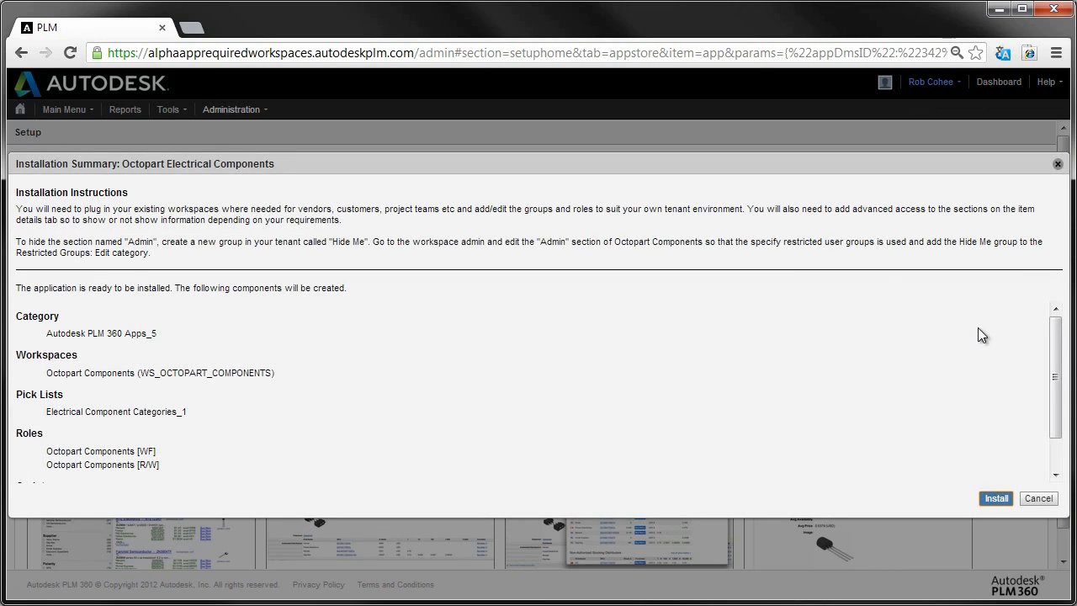
pyautogui.moveTo(89, 208)
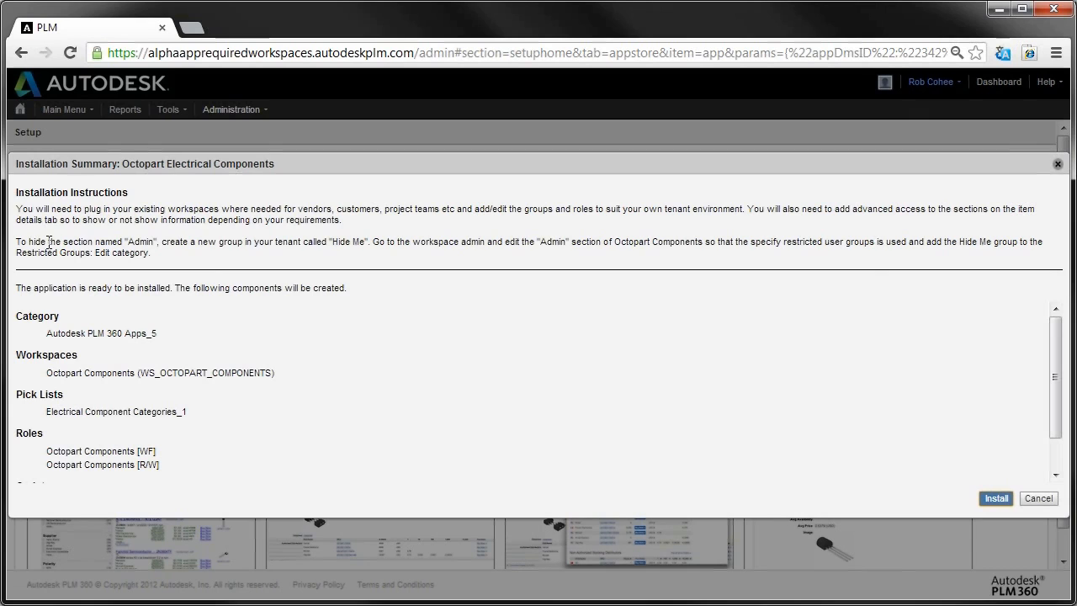
pyautogui.moveTo(121, 327)
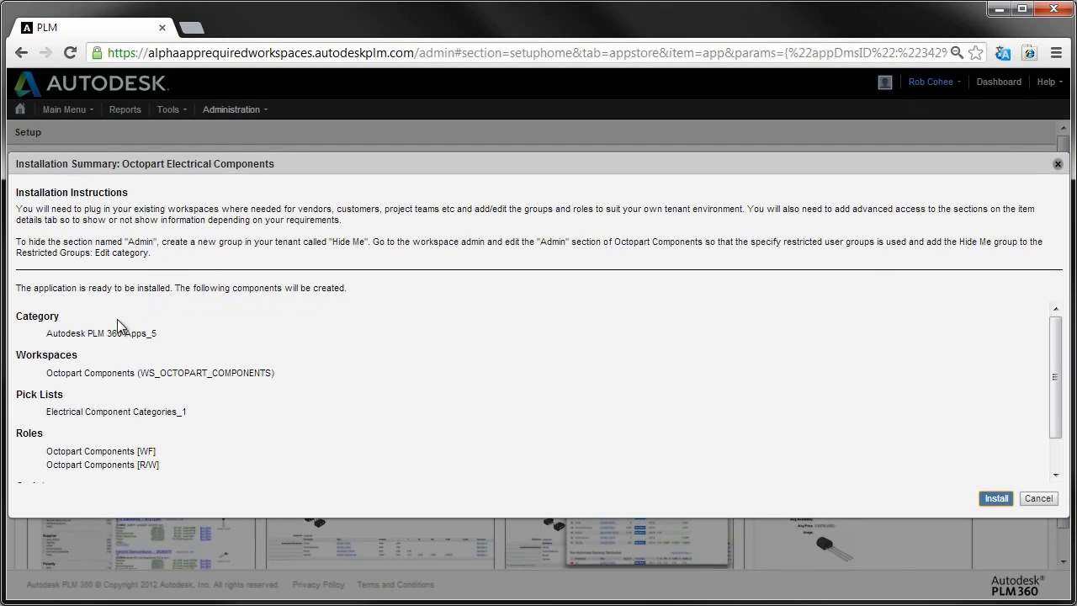
pyautogui.moveTo(114, 374)
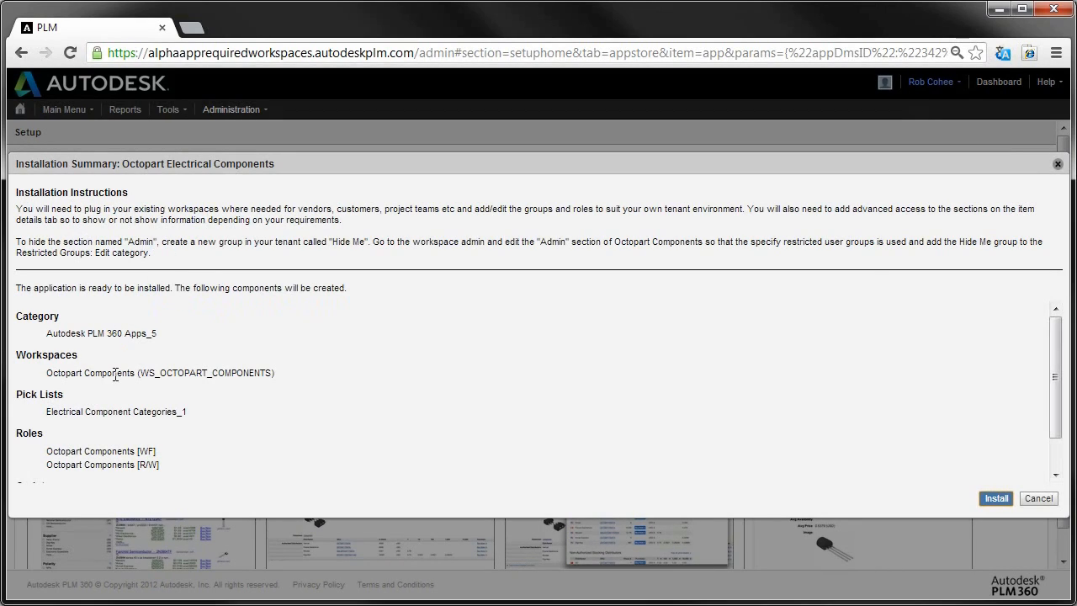
pyautogui.moveTo(458, 468)
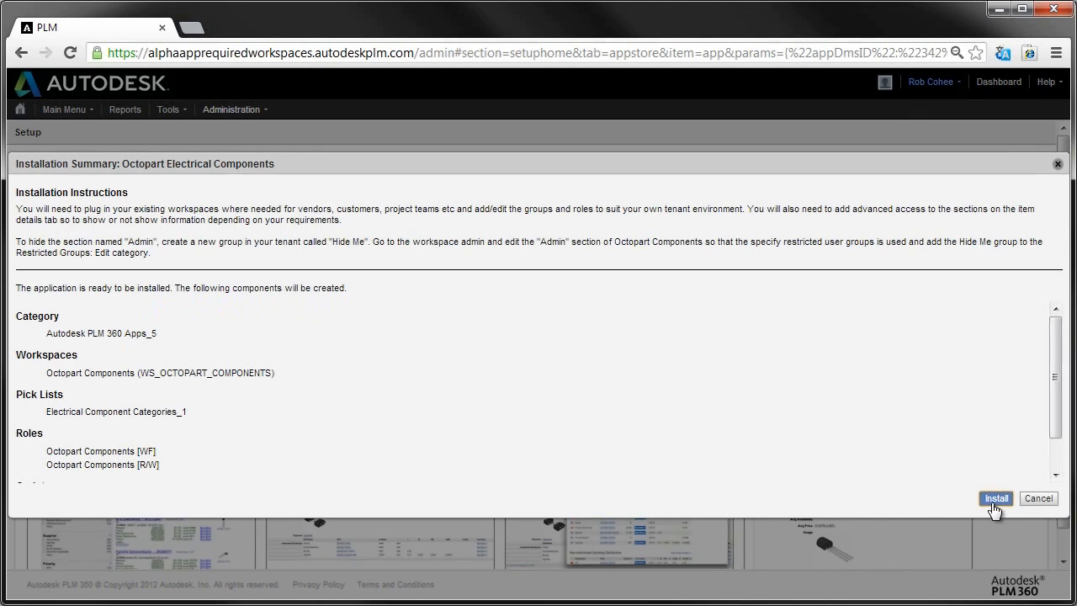
pyautogui.click(996, 498)
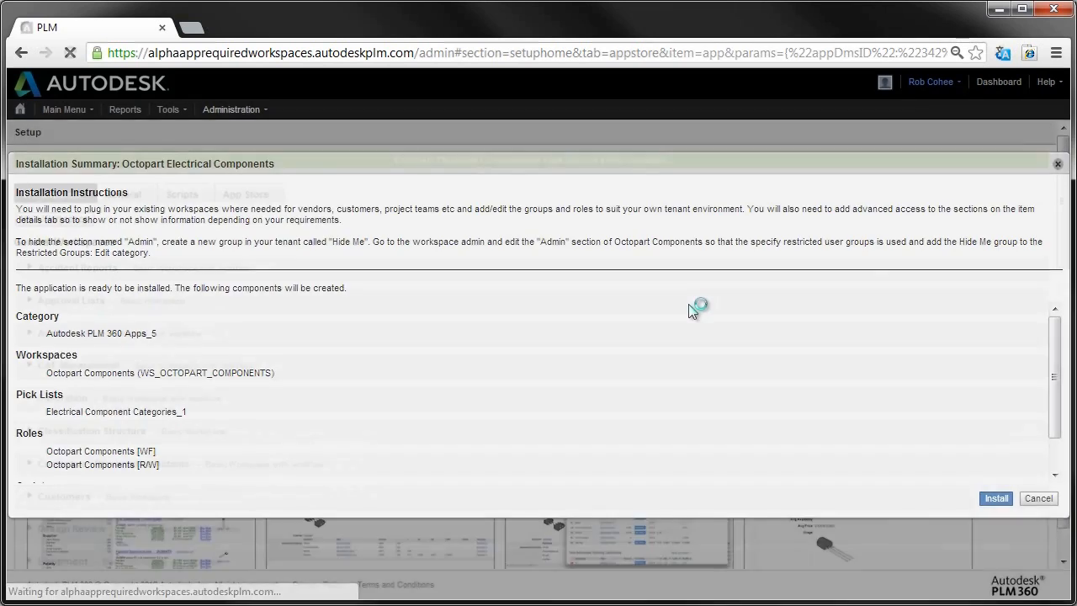
# - Review the Item Details fields layout of the newly installed Octopart Components workspace
pyautogui.click(996, 498)
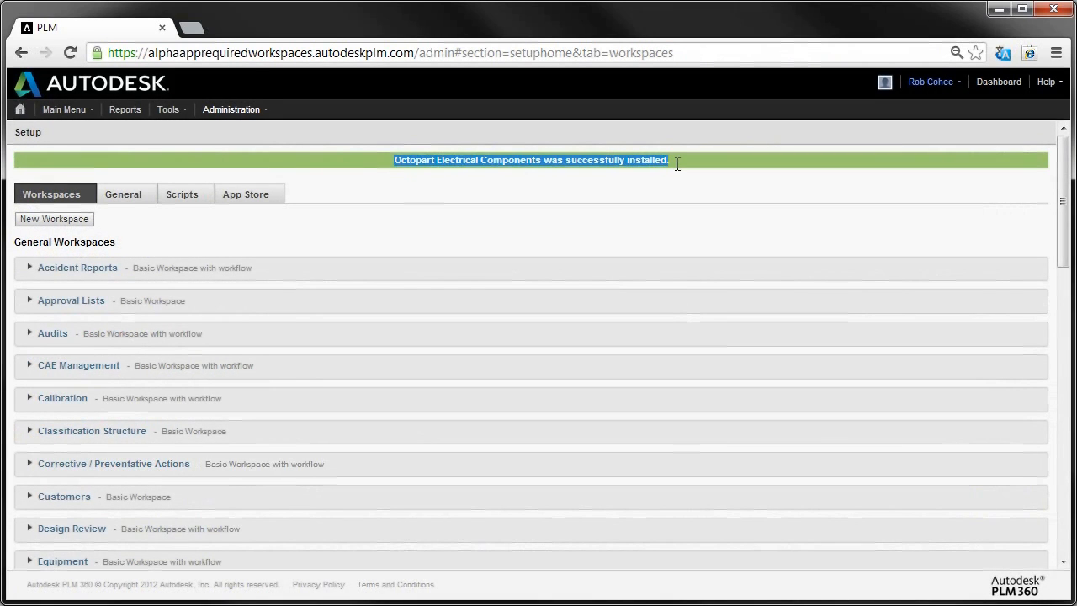
pyautogui.scroll(-3)
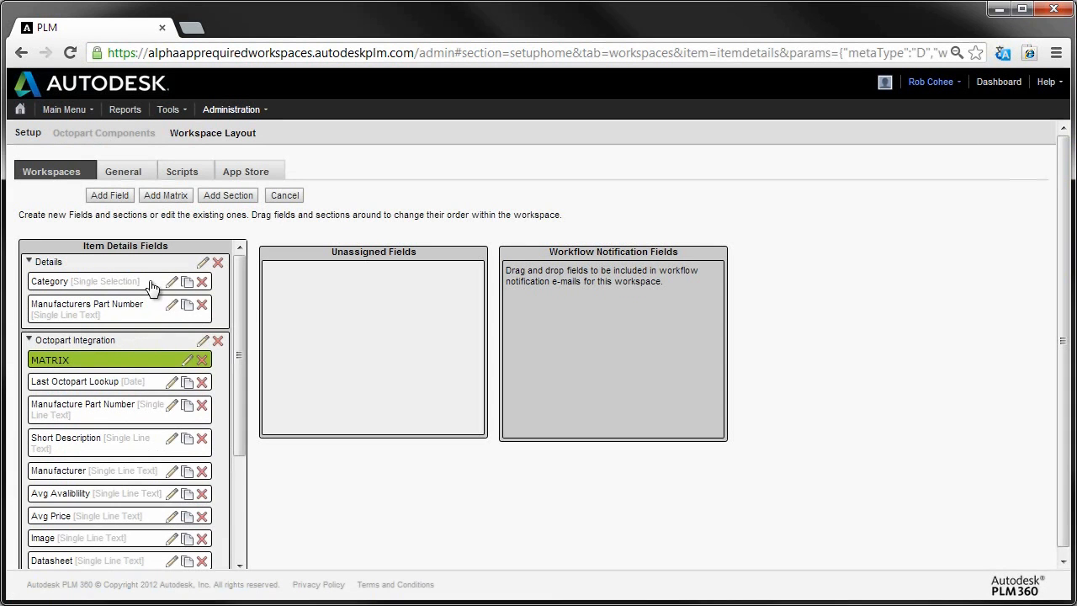
pyautogui.moveTo(239, 421)
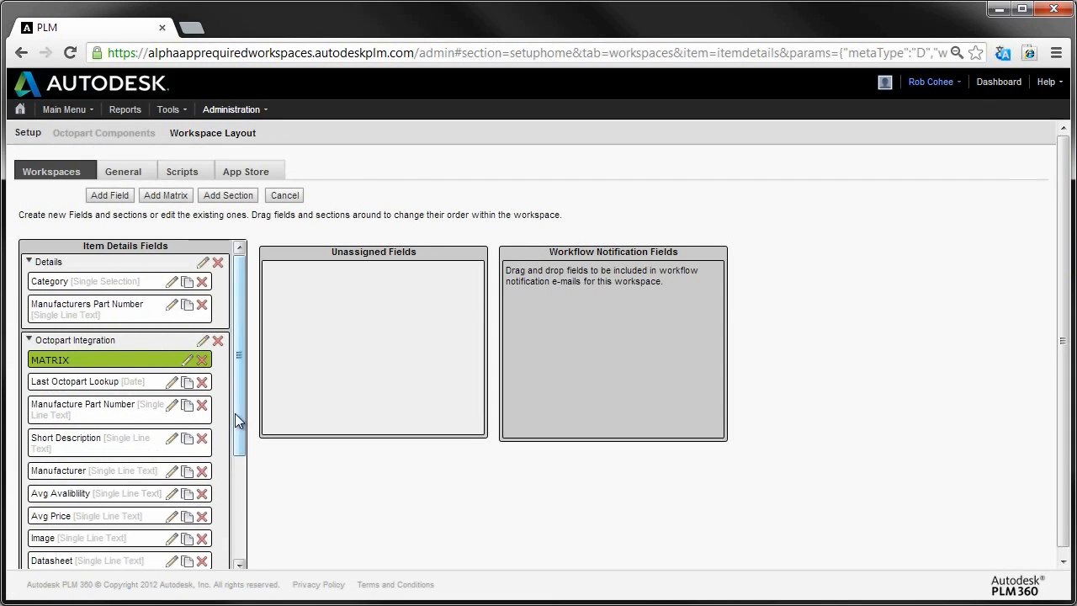
pyautogui.scroll(-3)
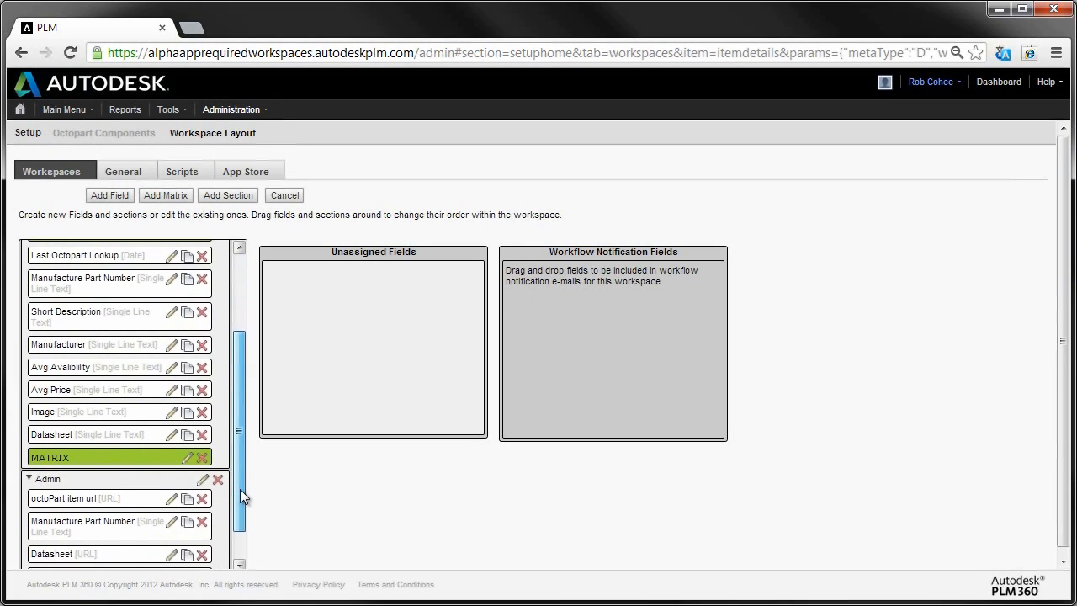
pyautogui.click(230, 109)
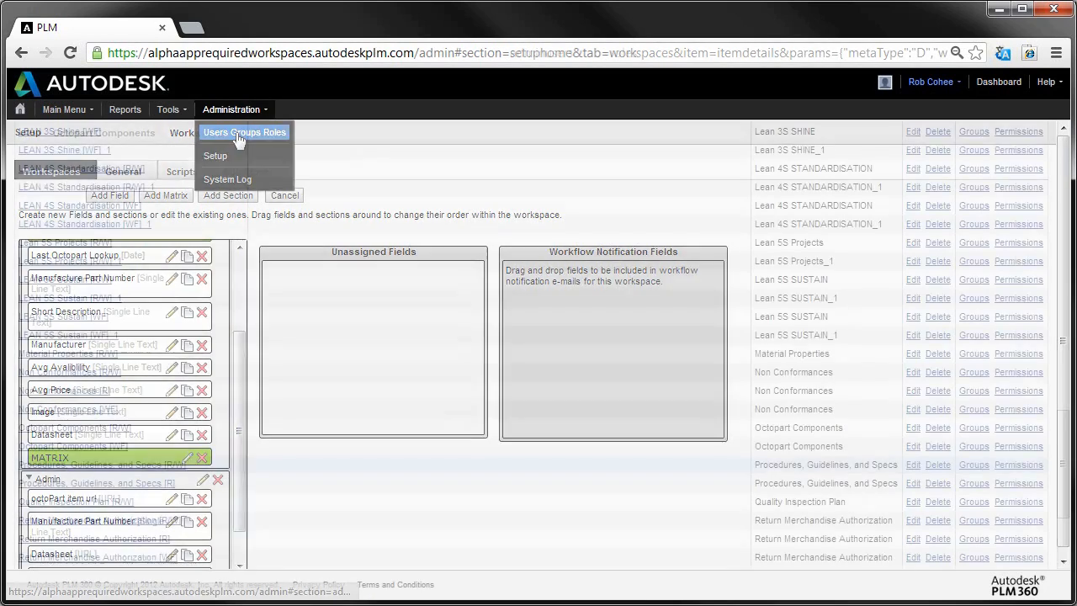
# - View the groups assigned to the Octopart Components [R/W] role under Users Groups Roles
pyautogui.click(244, 131)
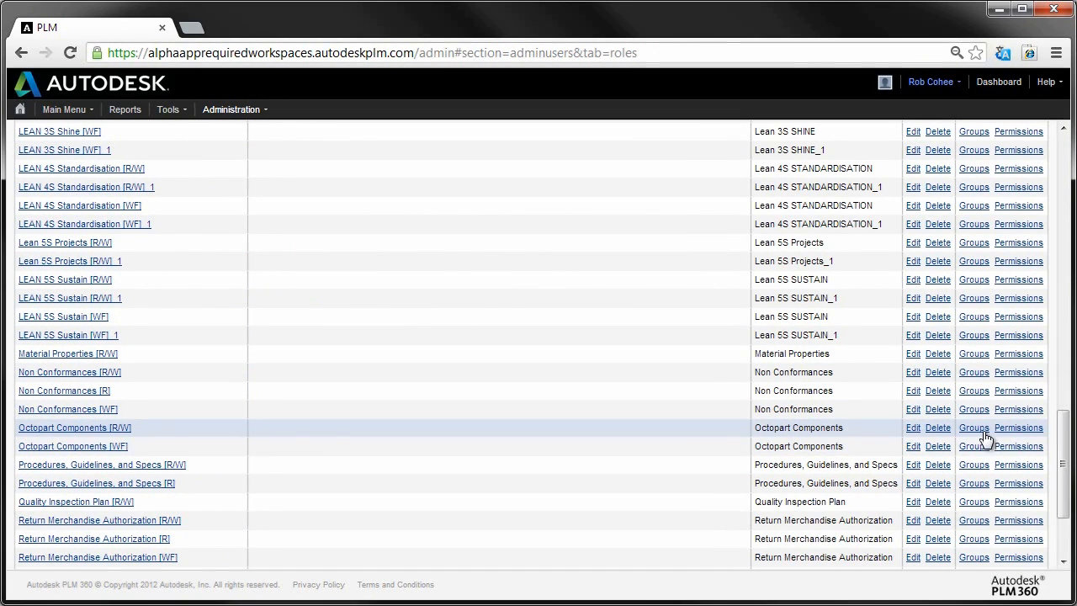
pyautogui.click(973, 428)
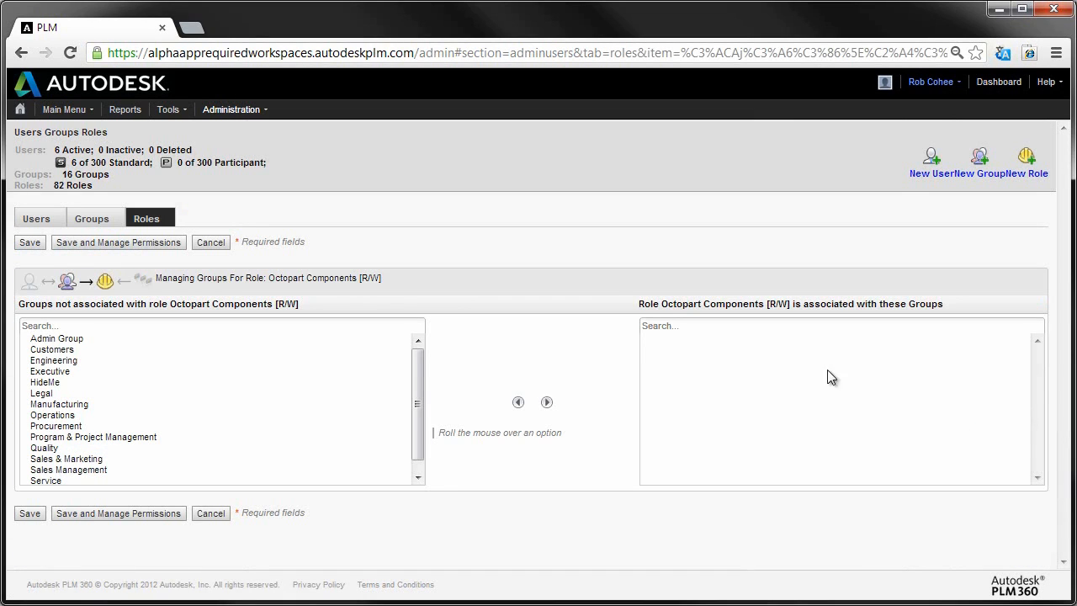
pyautogui.click(57, 338)
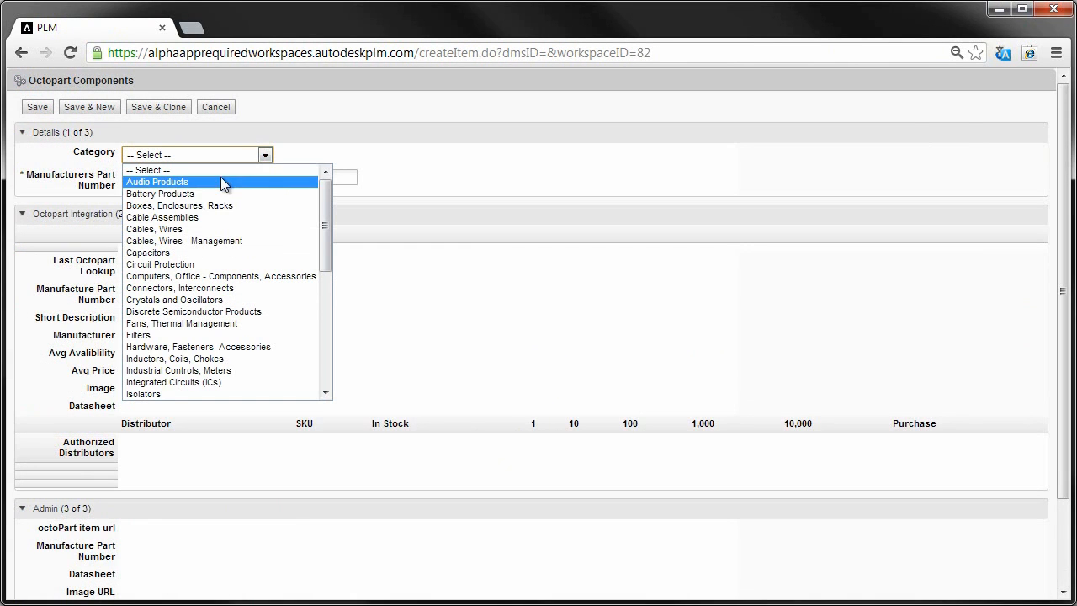
pyautogui.moveTo(214, 269)
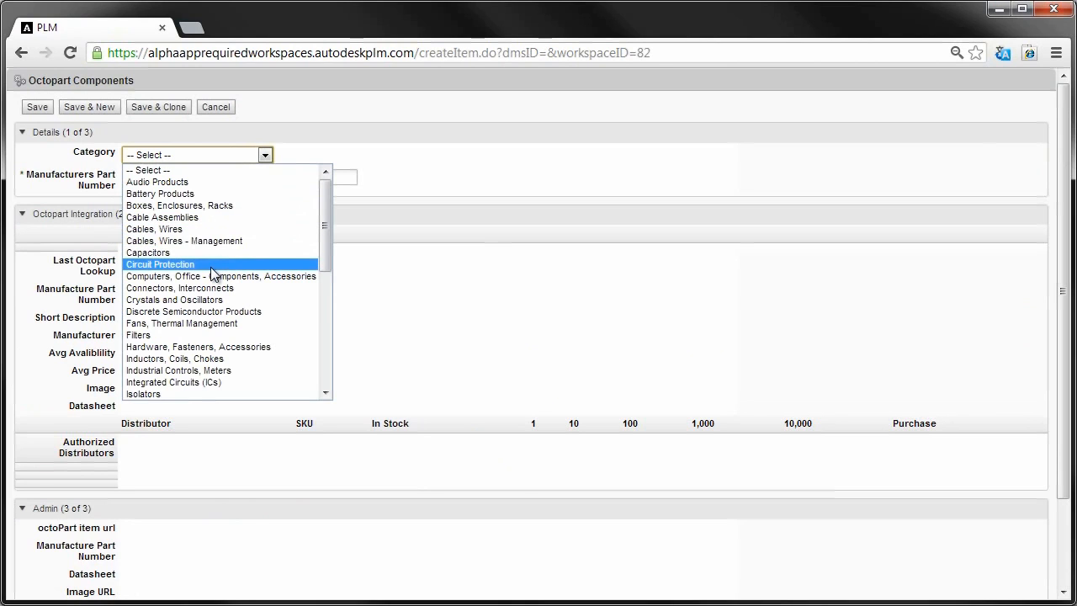
# - Set the new item's category to Circuit Protection and move to the Manufacturers Part Number field
pyautogui.click(160, 262)
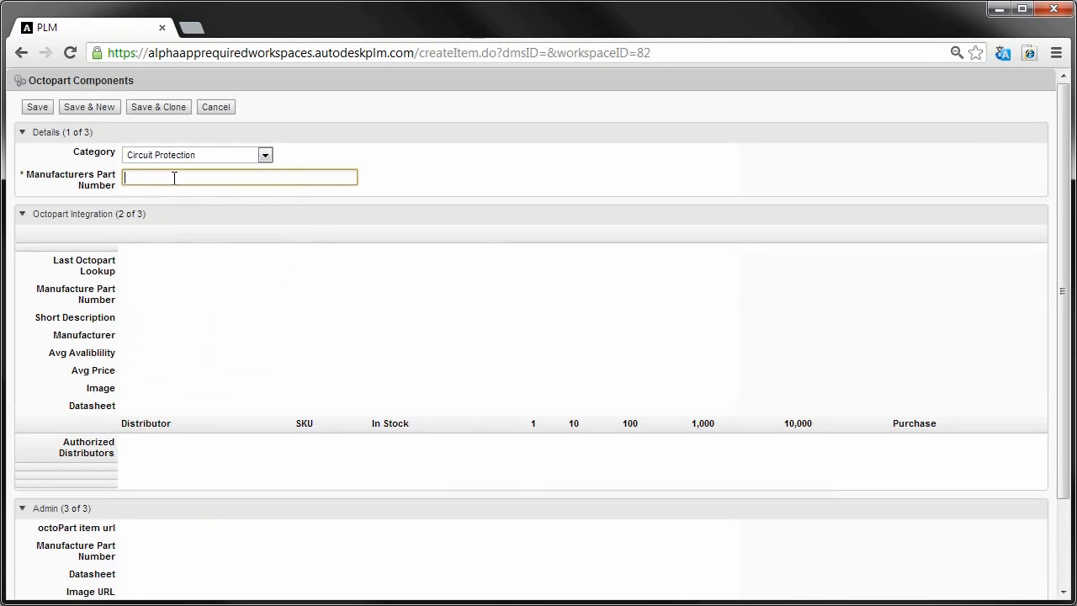
pyautogui.click(37, 107)
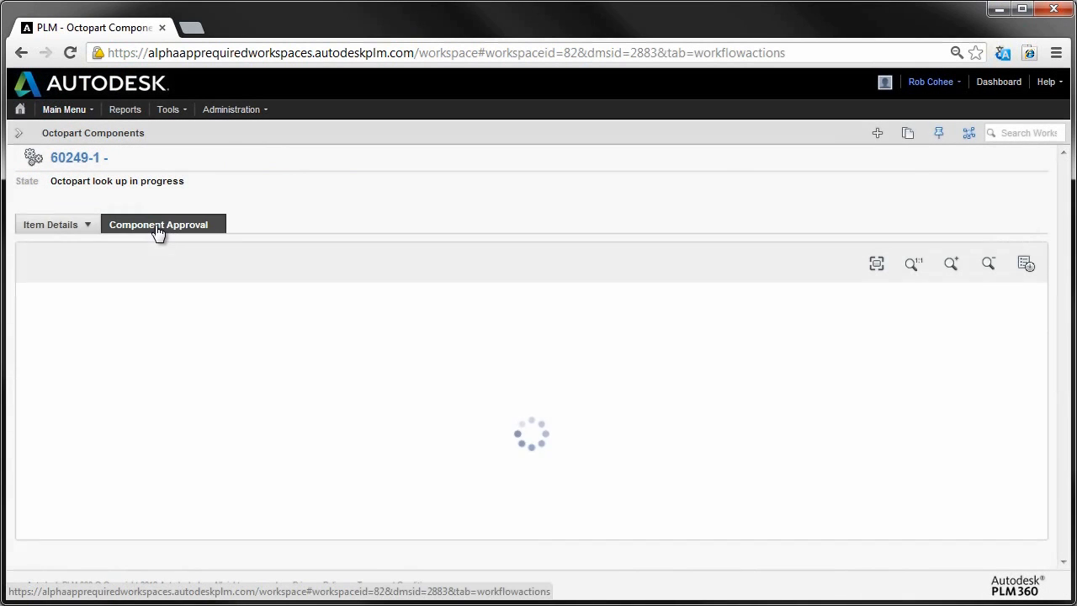
# - Save the Octopart Lookup workflow step on Component Approval and return to the item's details for 60249-1
pyautogui.click(158, 224)
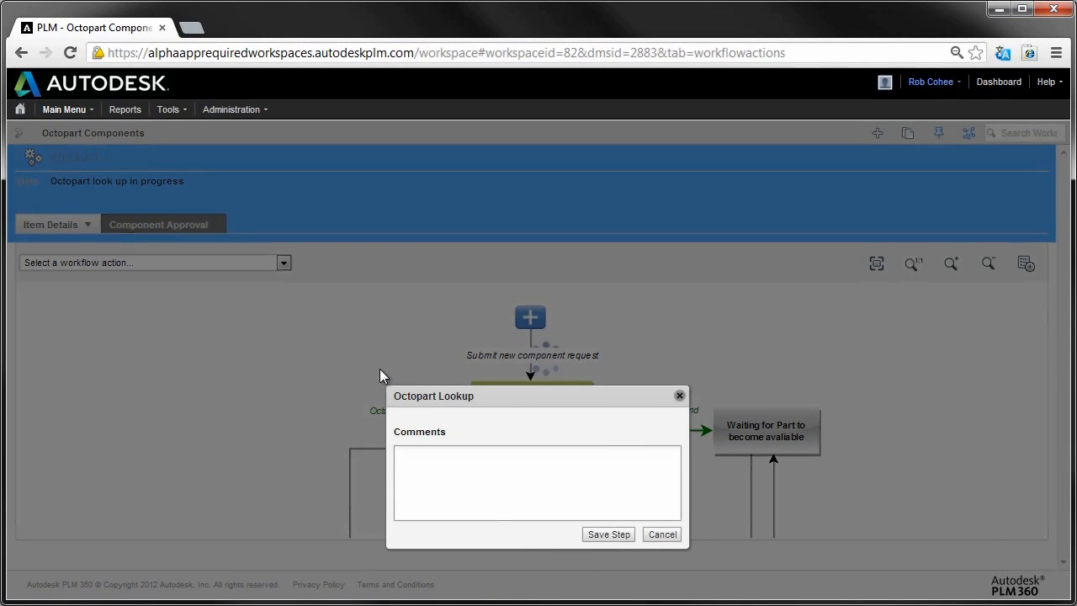
pyautogui.click(607, 533)
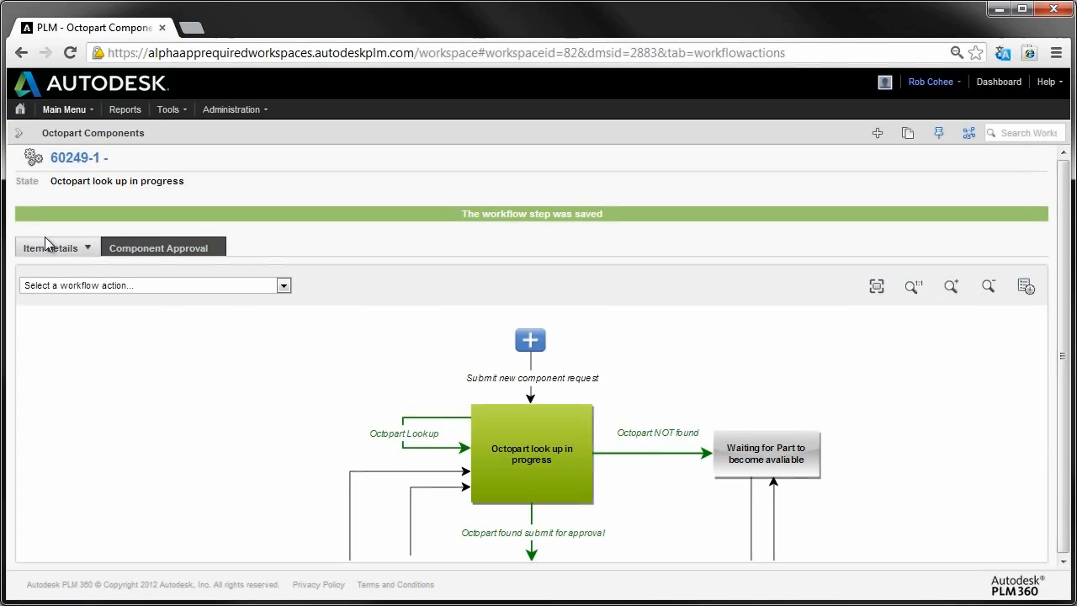
pyautogui.click(50, 248)
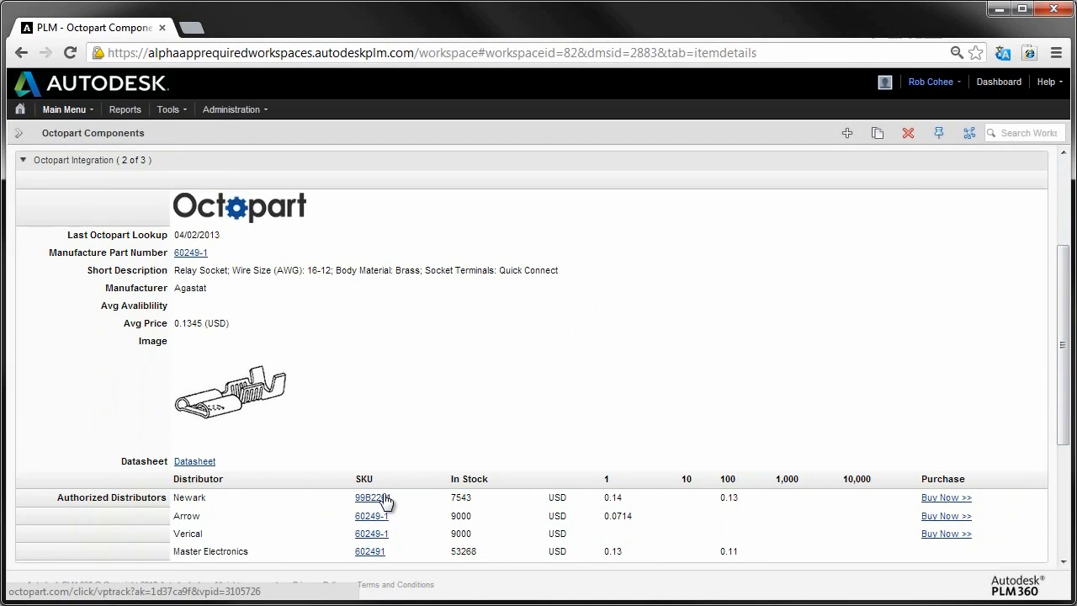
pyautogui.click(374, 499)
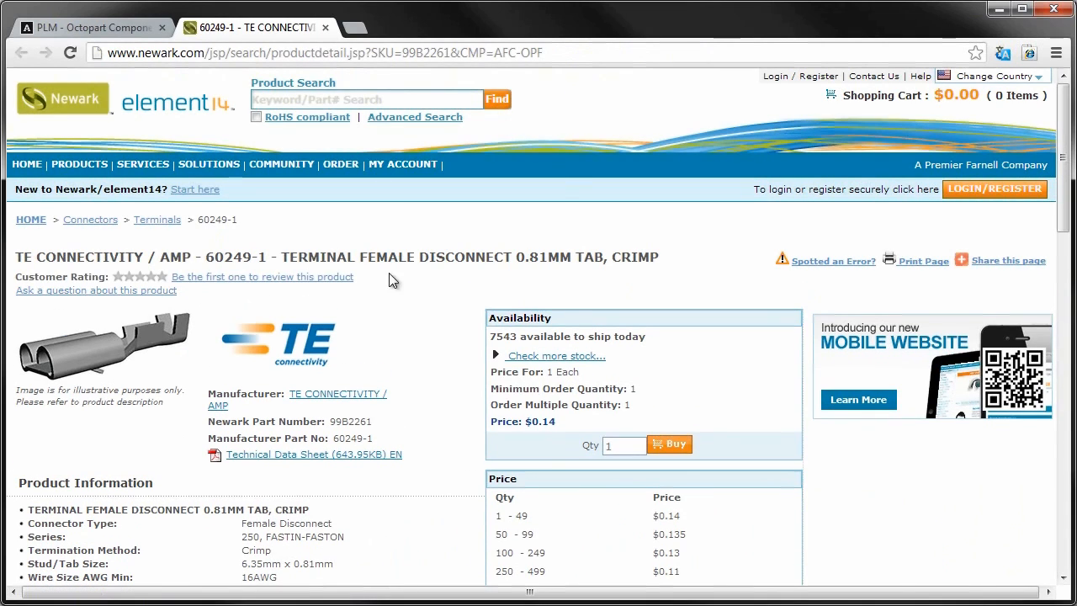
pyautogui.click(91, 27)
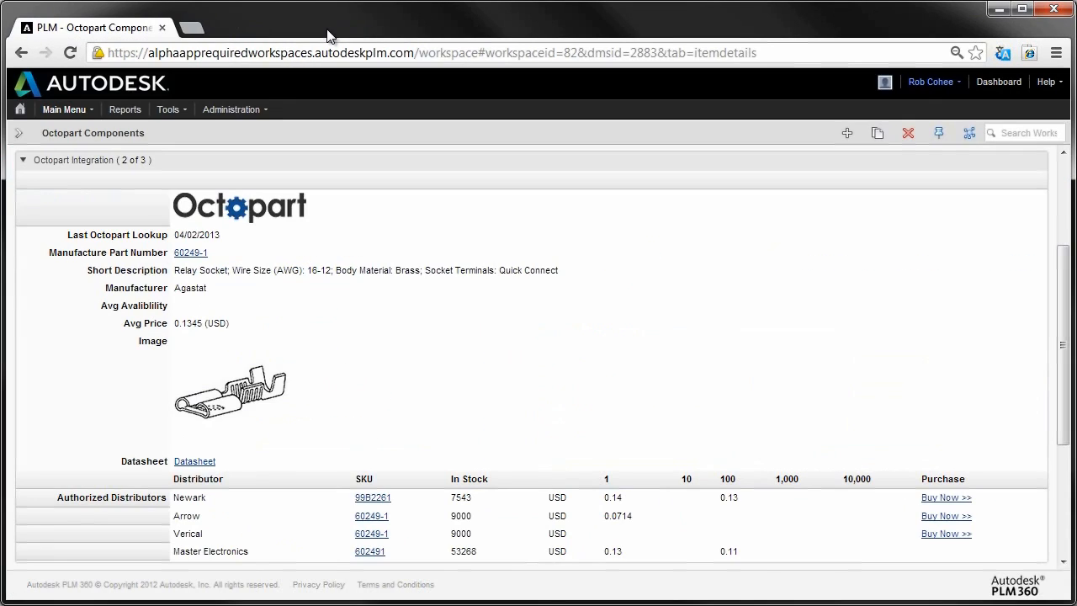
pyautogui.click(946, 515)
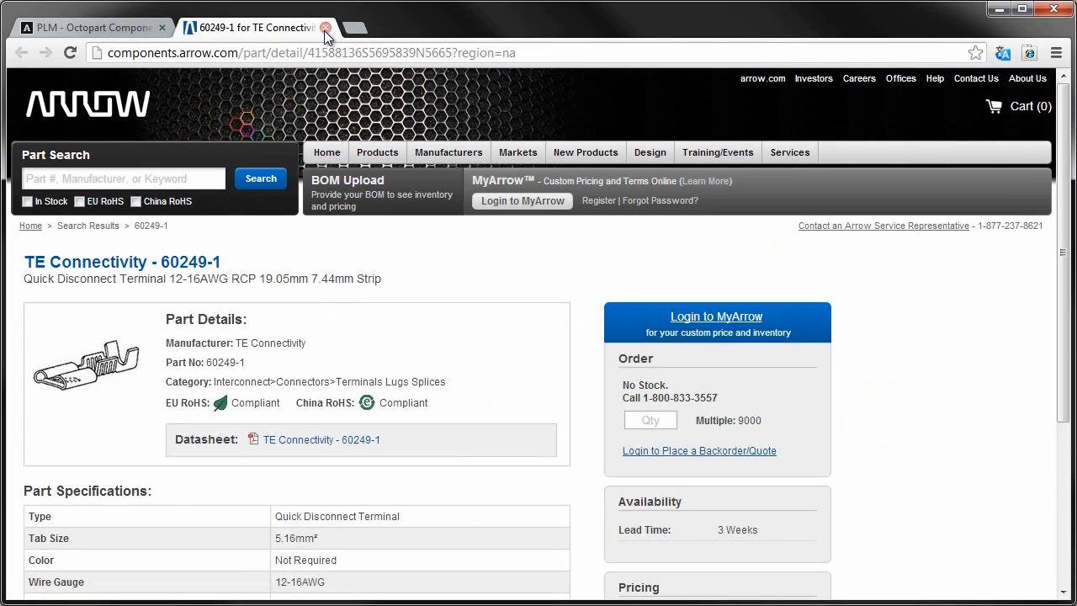
pyautogui.click(327, 27)
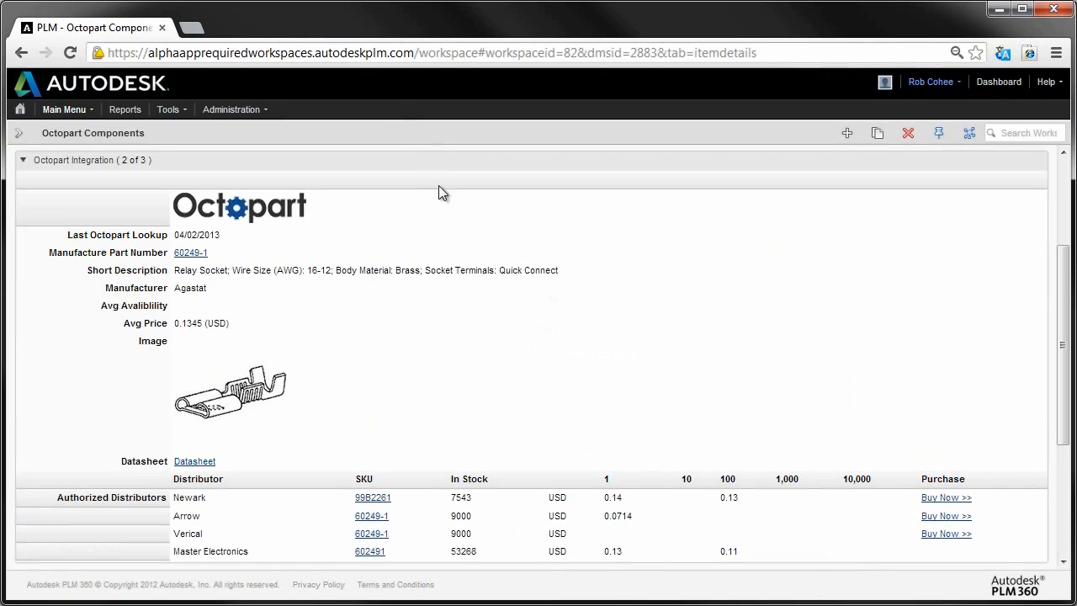